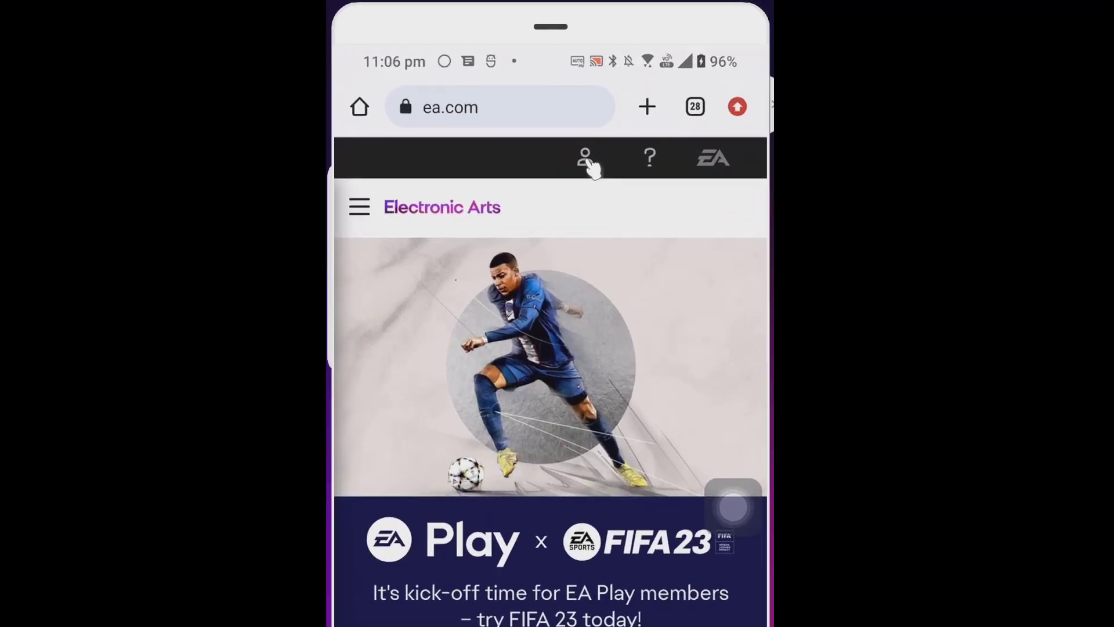
# Open the EA Account sign-in page from the top-bar account menu
pyautogui.click(585, 158)
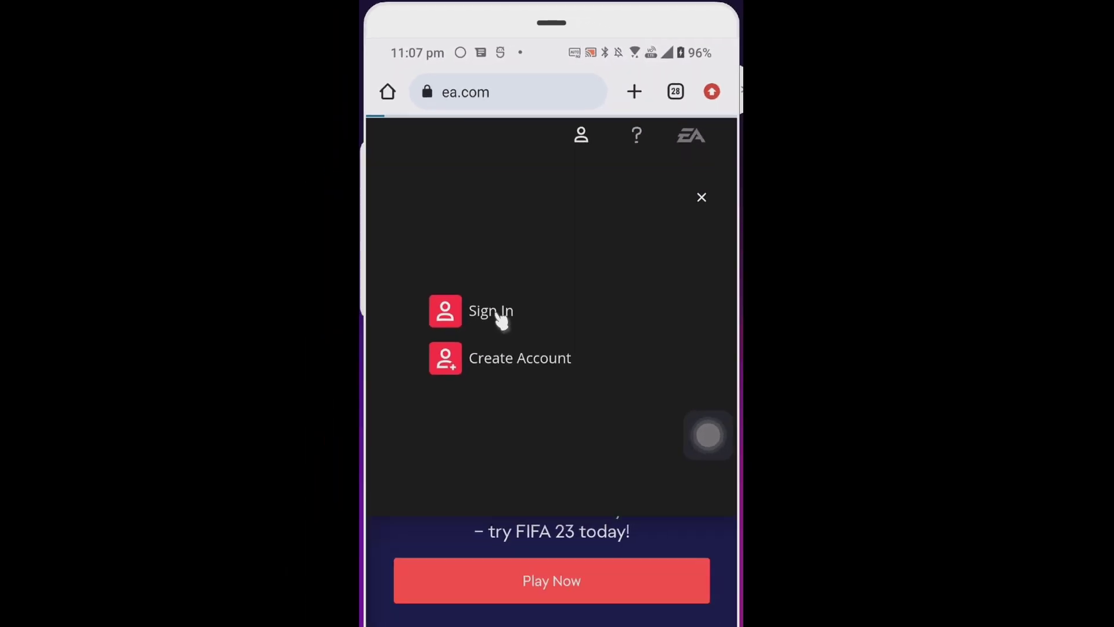
pyautogui.click(490, 311)
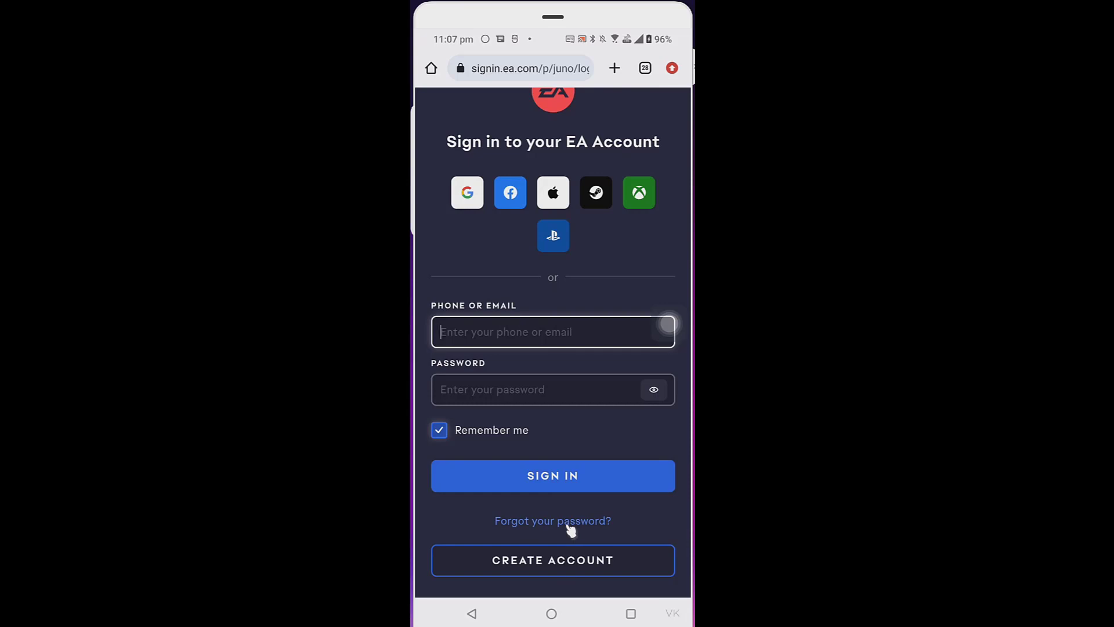
# Request a forgotten-password reset email for the EA account
pyautogui.click(553, 520)
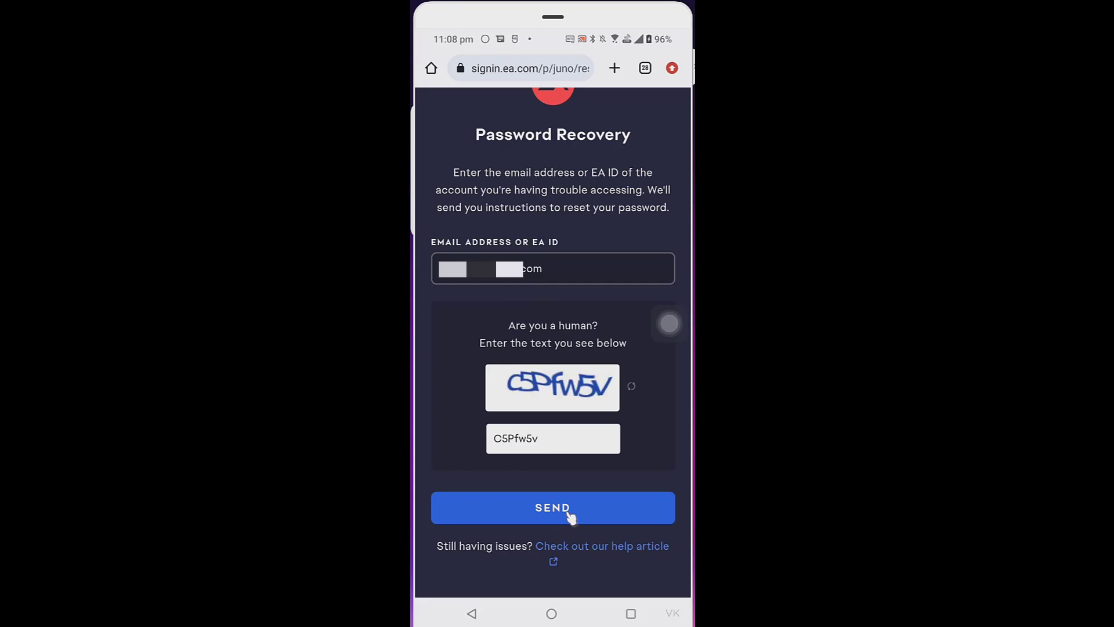
pyautogui.click(552, 507)
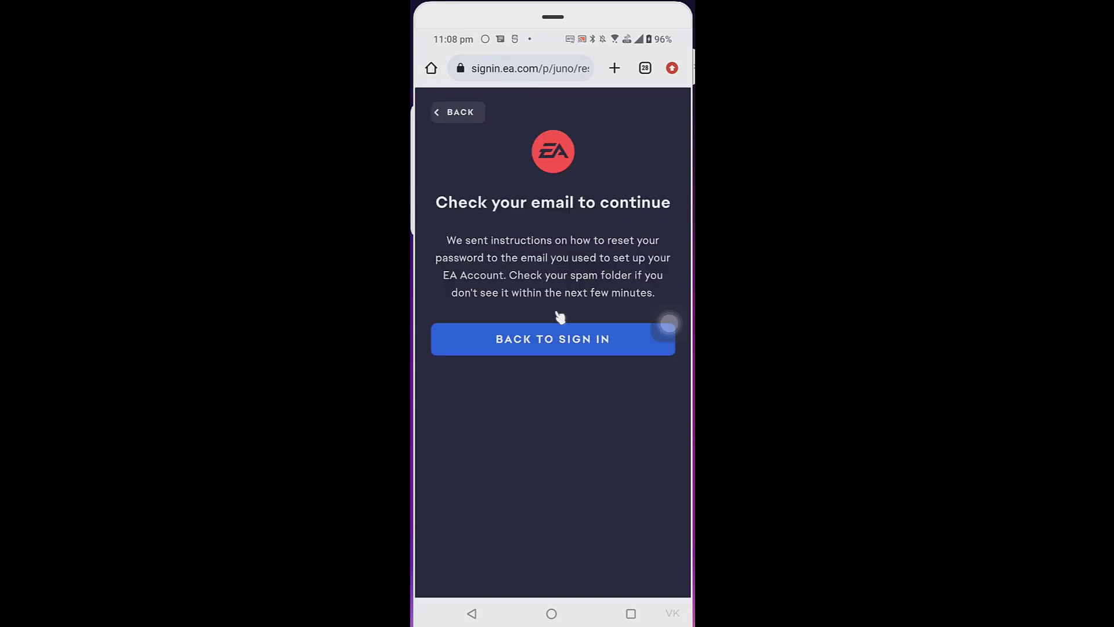
pyautogui.moveTo(576, 256)
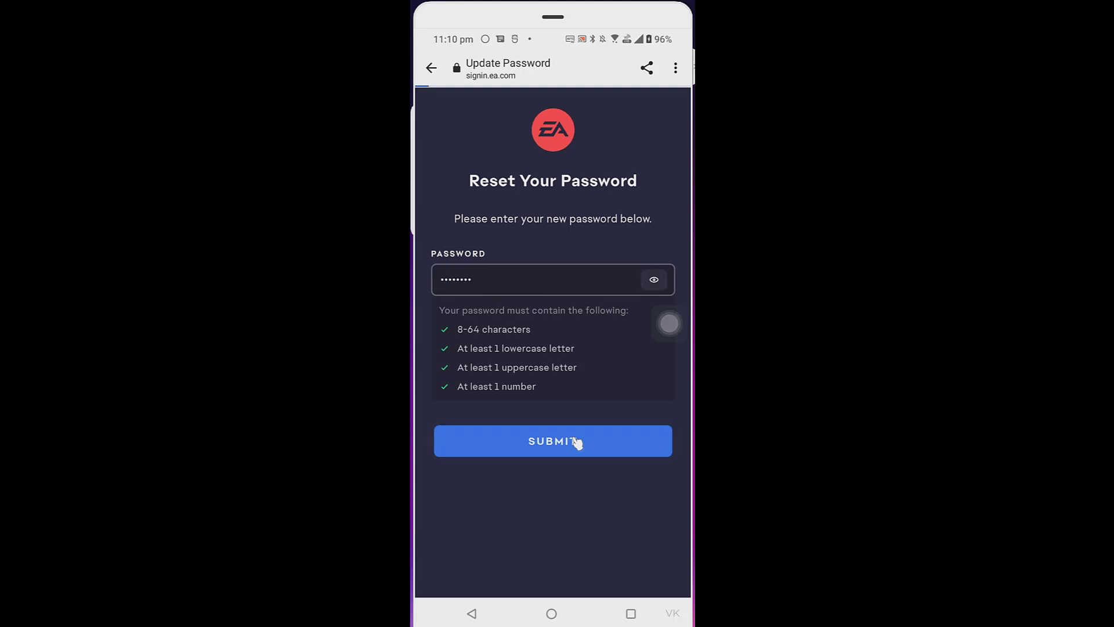
# Submit a previously unused new password and save it in the browser
pyautogui.click(553, 440)
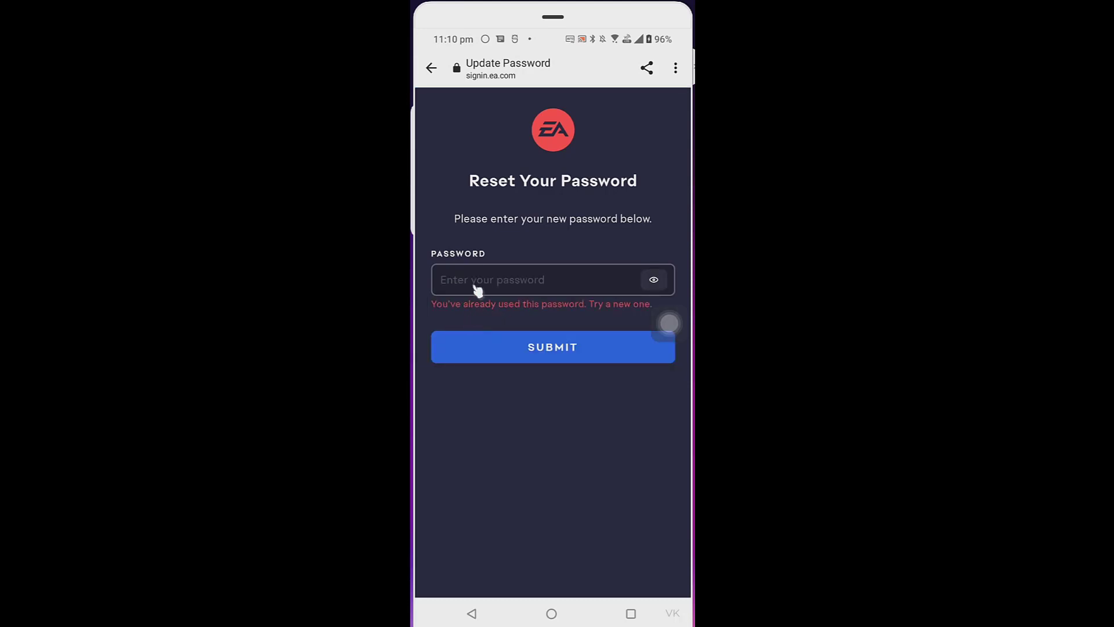
pyautogui.click(552, 347)
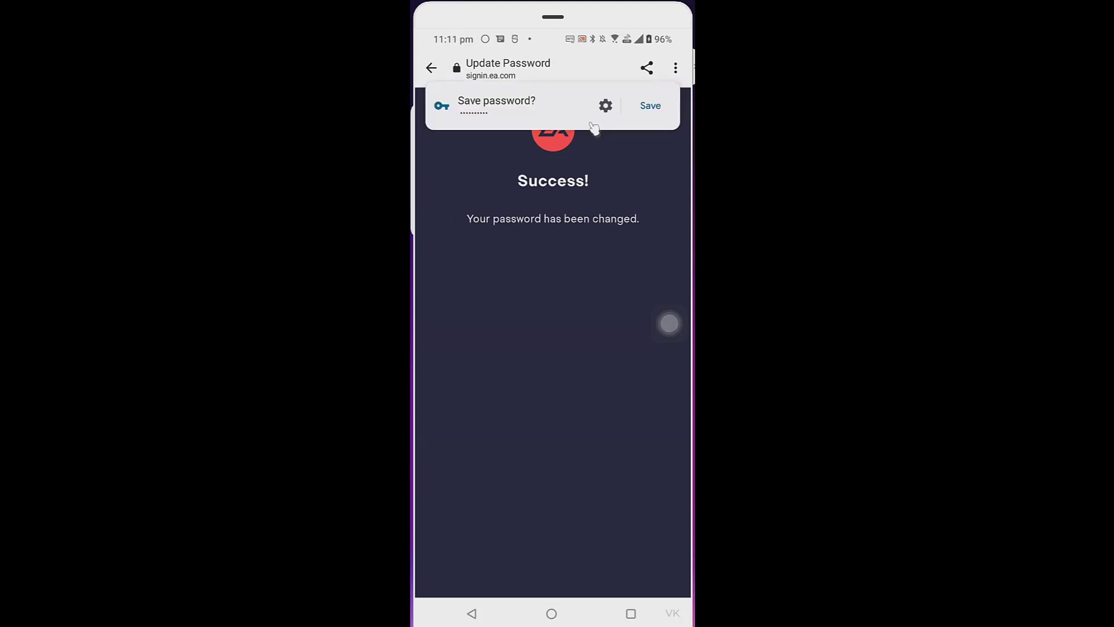
pyautogui.click(650, 106)
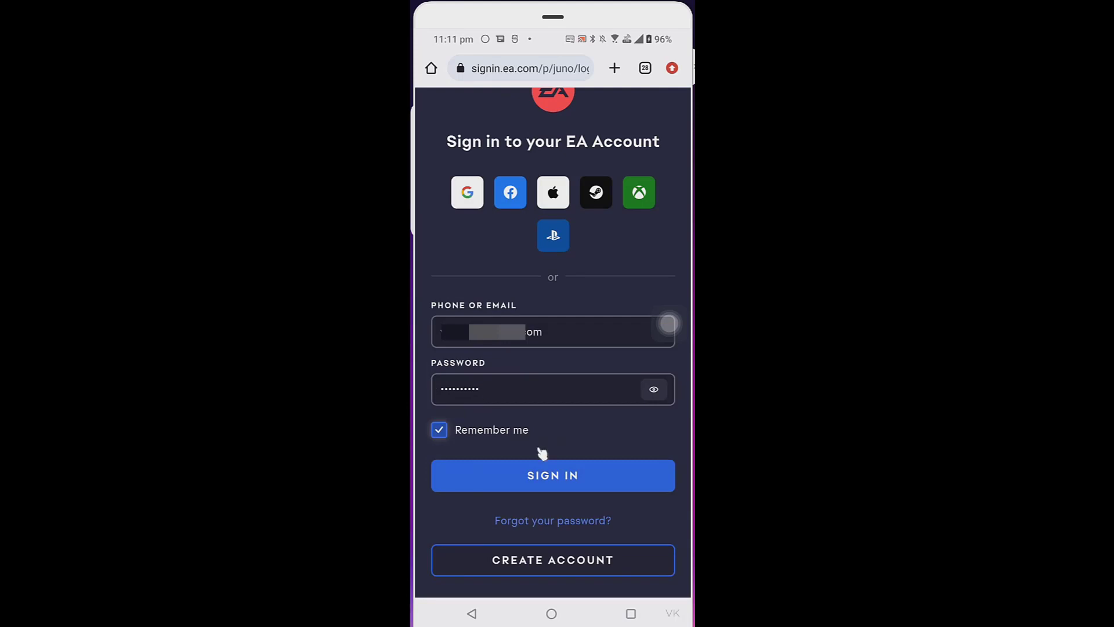
# Sign in with the new password and verify using the emailed code
pyautogui.click(553, 475)
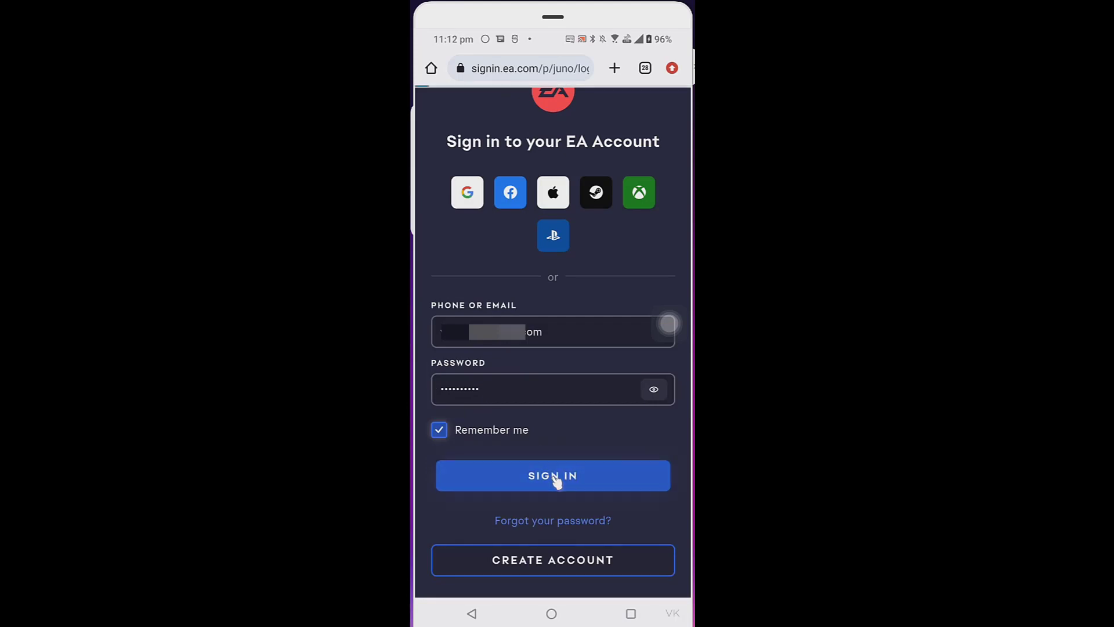
pyautogui.click(553, 475)
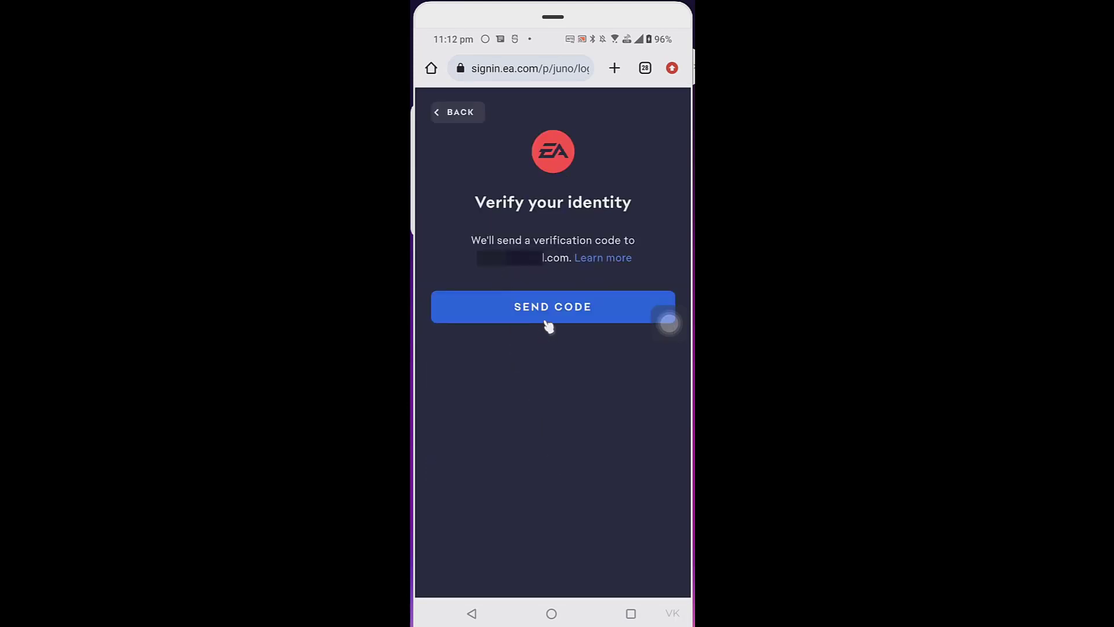
pyautogui.click(552, 307)
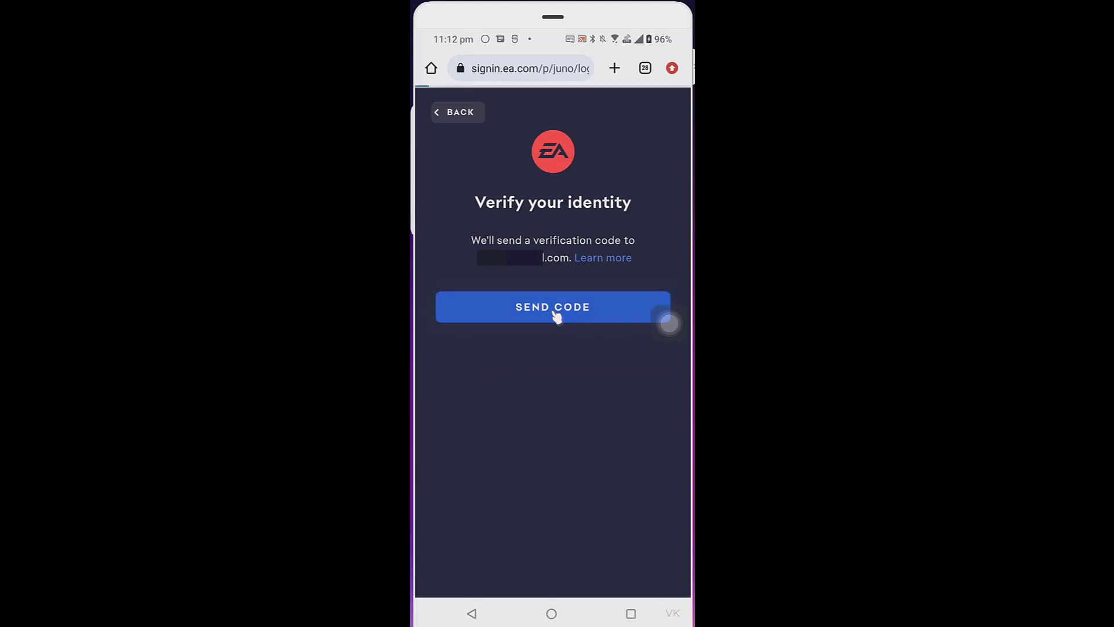
pyautogui.click(552, 306)
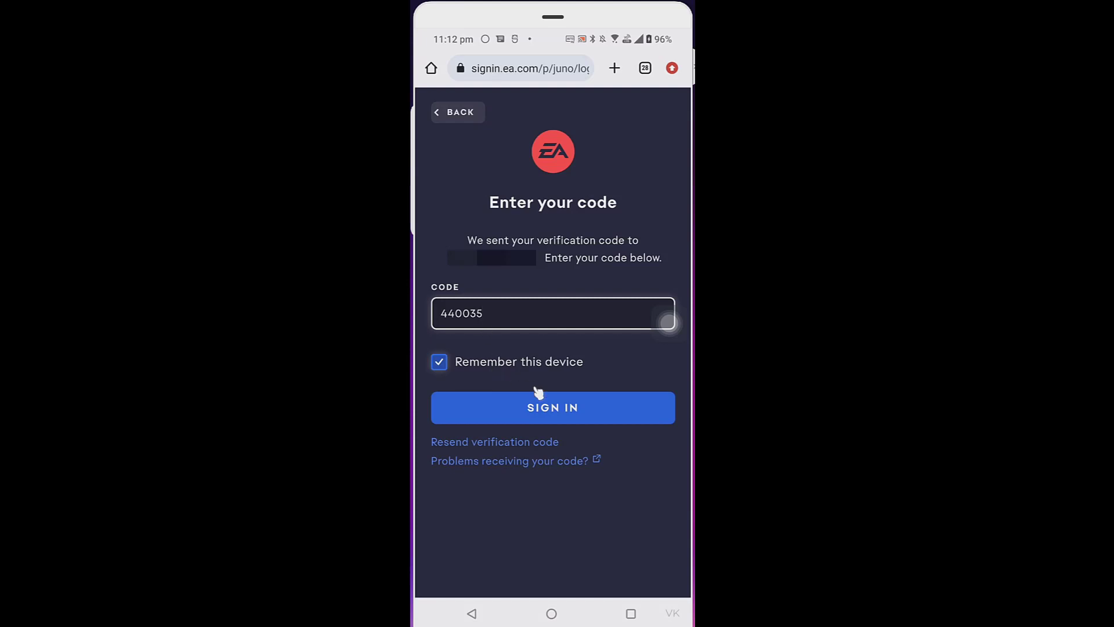
pyautogui.click(553, 408)
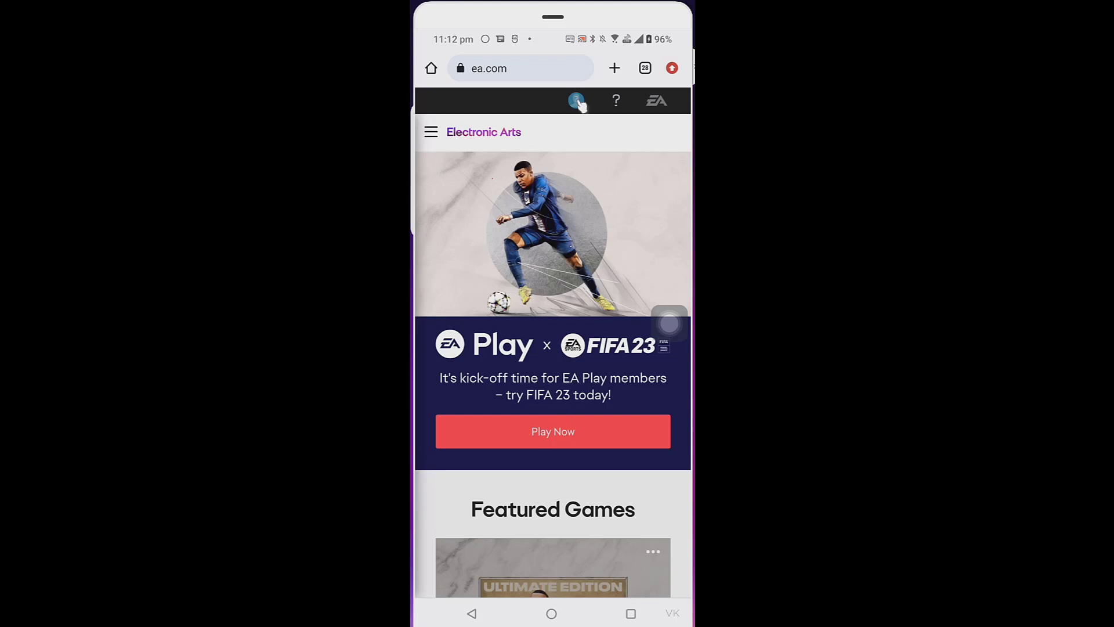
# Go through the avatar menu and Account Settings to the Connections section
pyautogui.click(576, 101)
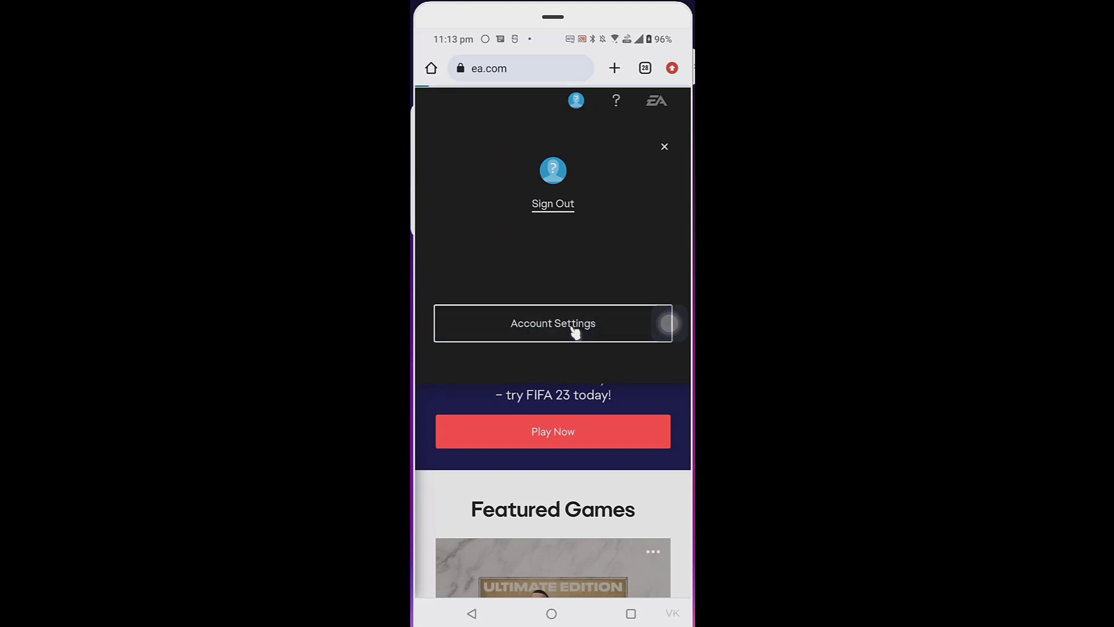
pyautogui.click(554, 323)
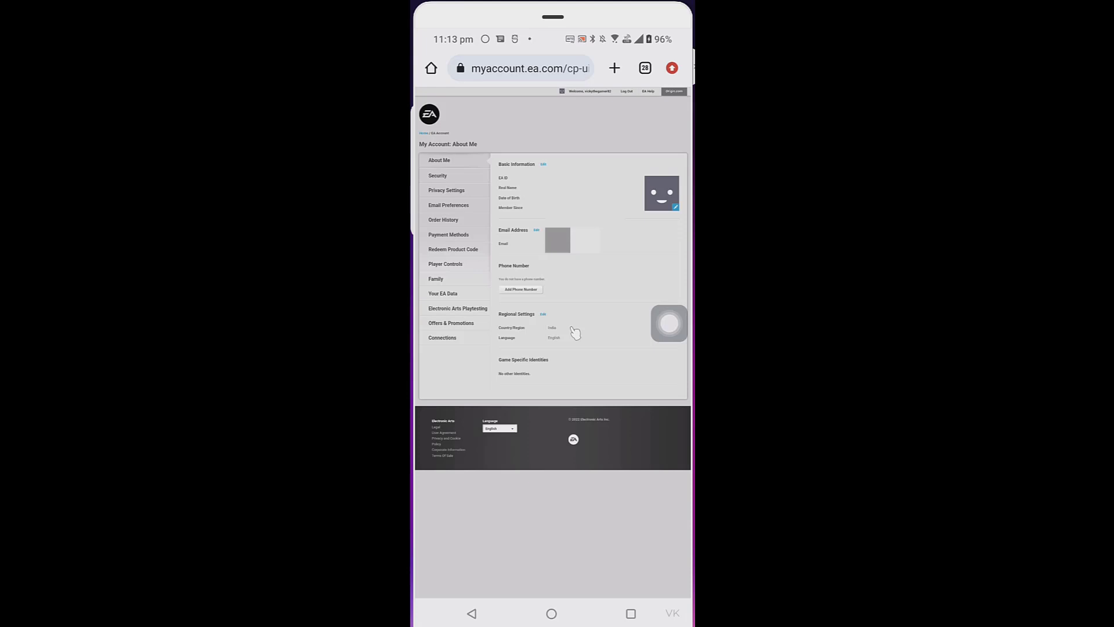
pyautogui.click(443, 338)
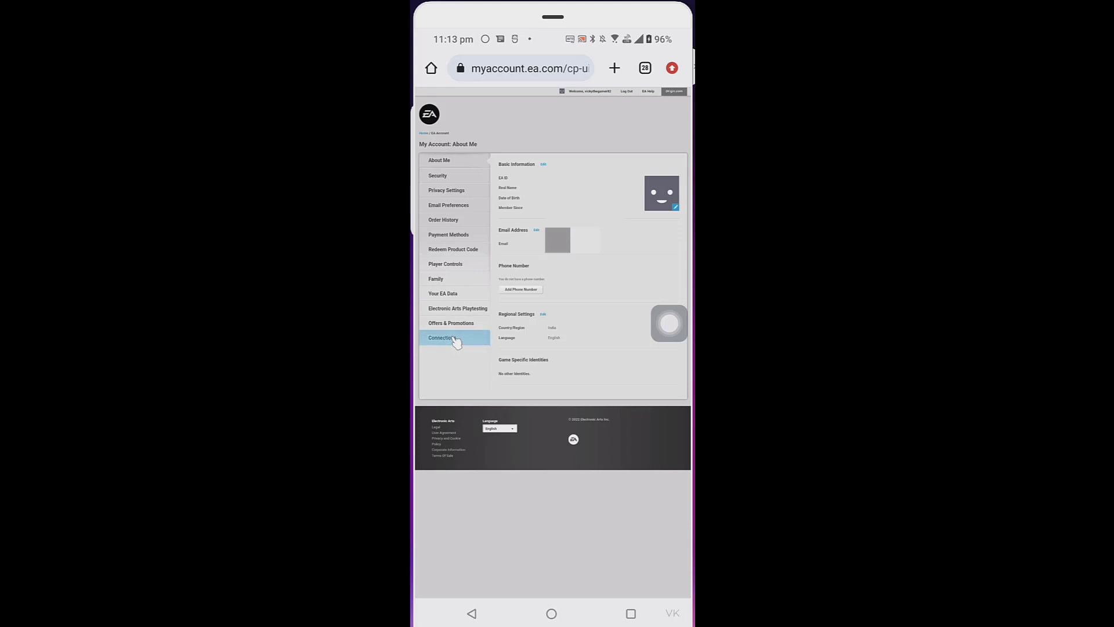
pyautogui.click(442, 338)
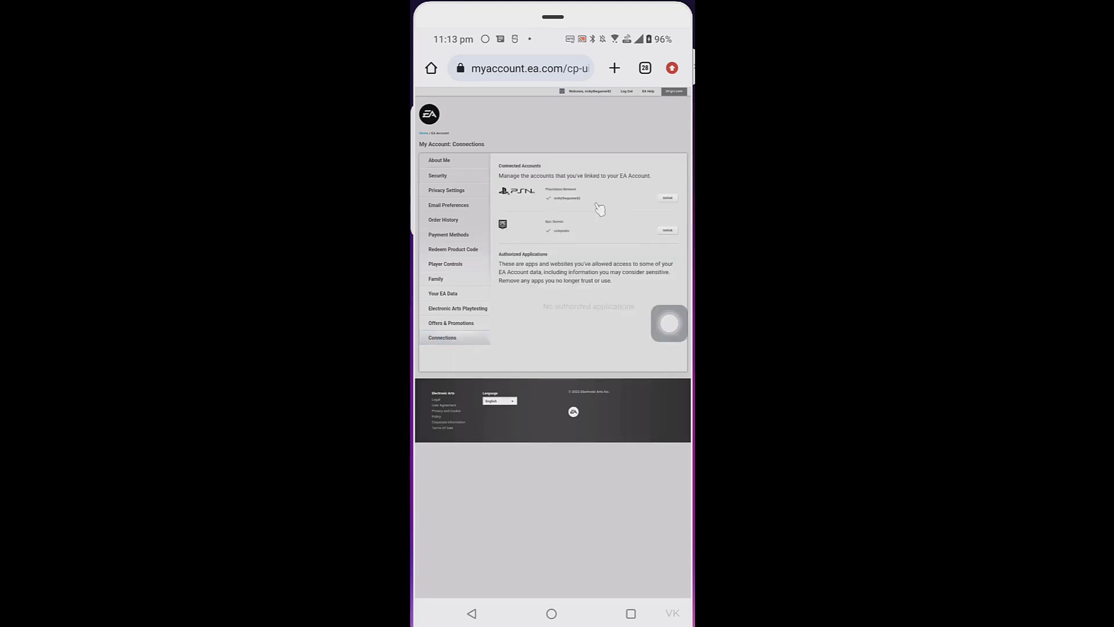